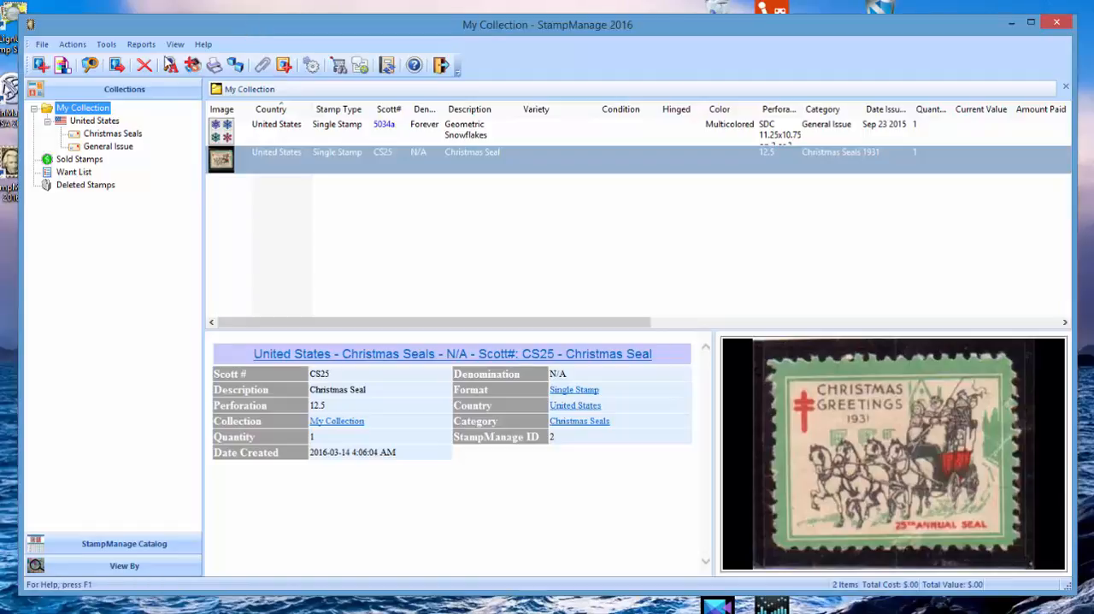
- Open the Stamp Data Manager from Tools and expand United States to list its categories
left_click(106, 44)
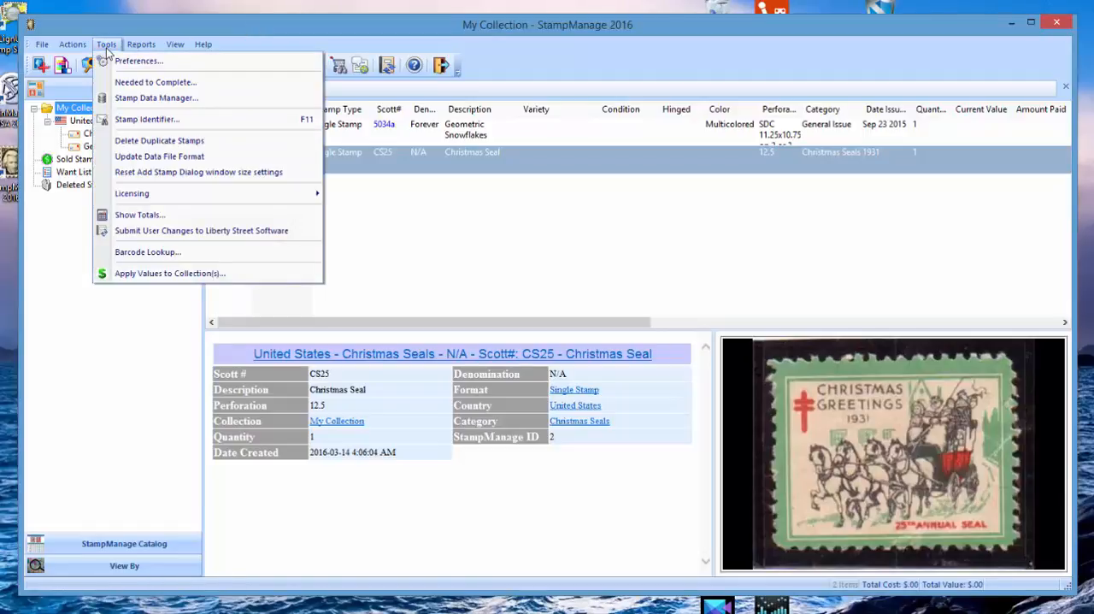
left_click(156, 98)
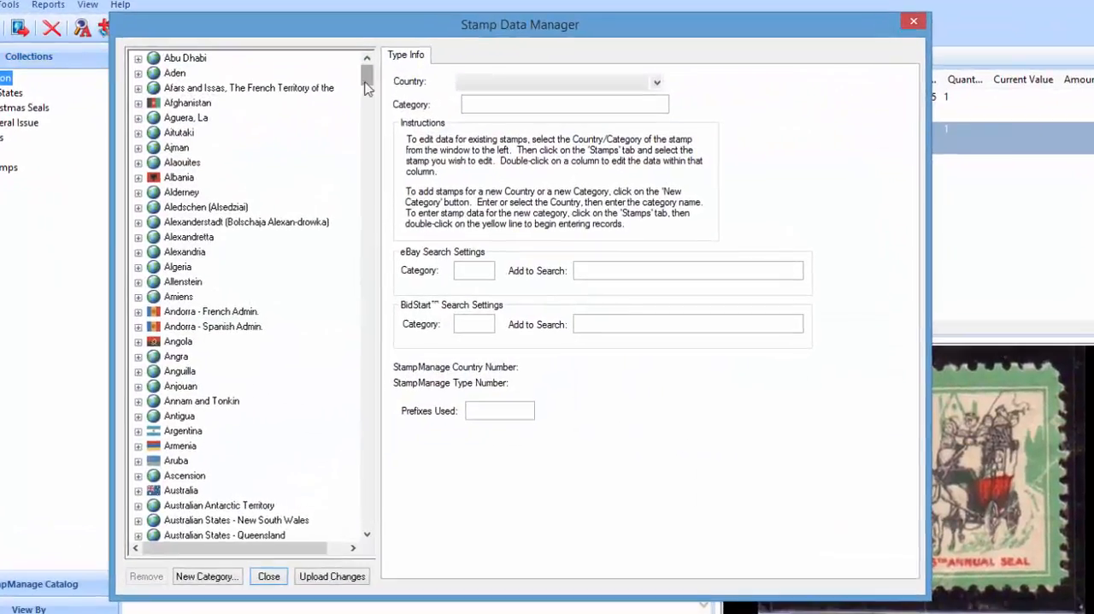
left_click_drag(366, 77, 367, 504)
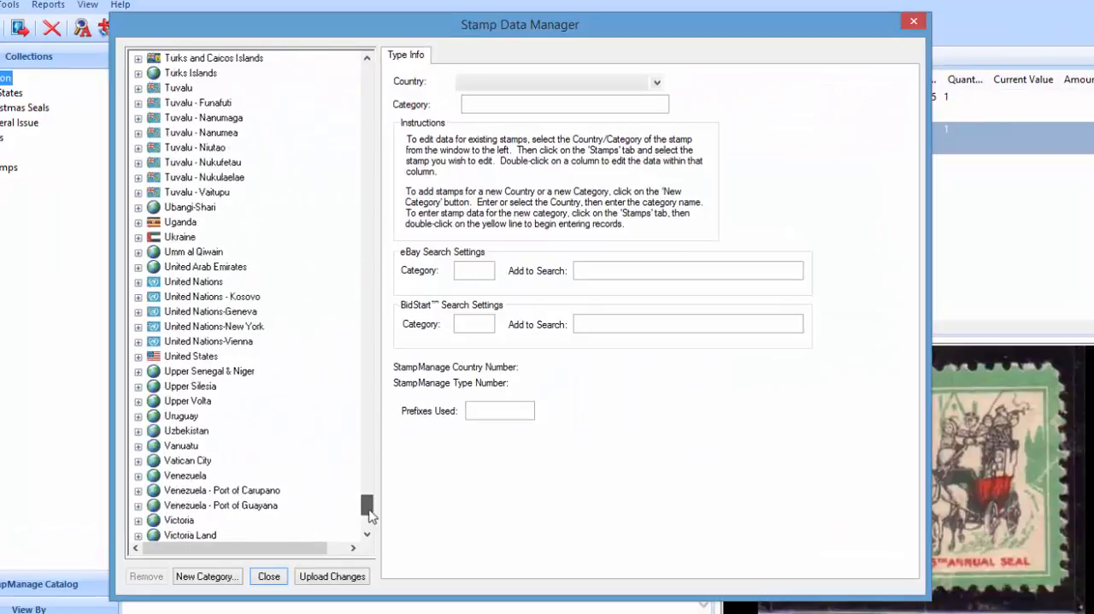
scroll("down", 3)
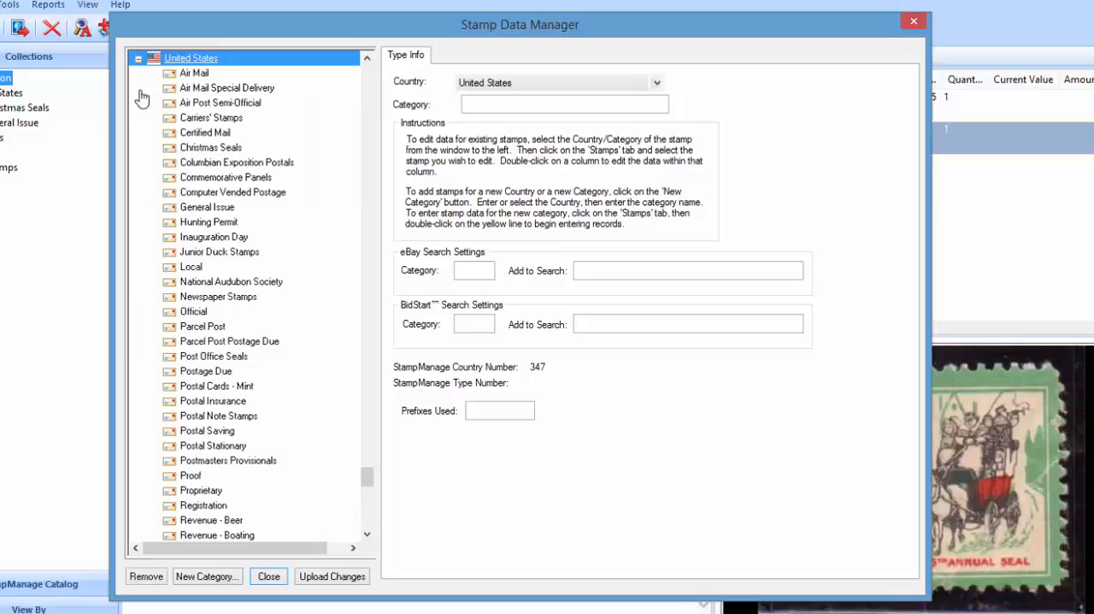
- Delete the Junior Duck Stamps category and all its records from United States
left_click(218, 252)
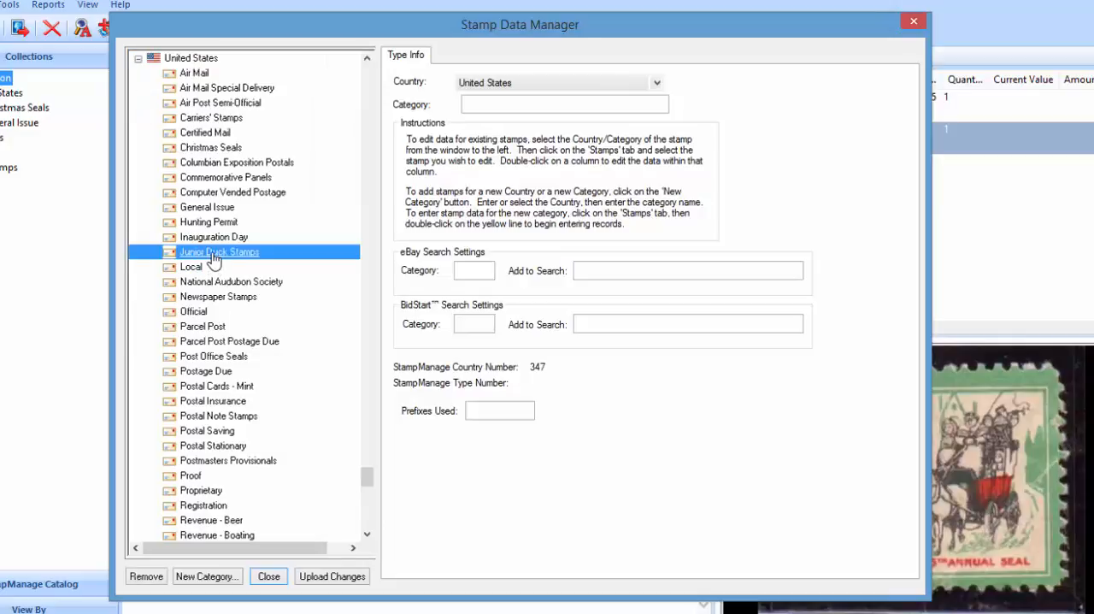
left_click(219, 251)
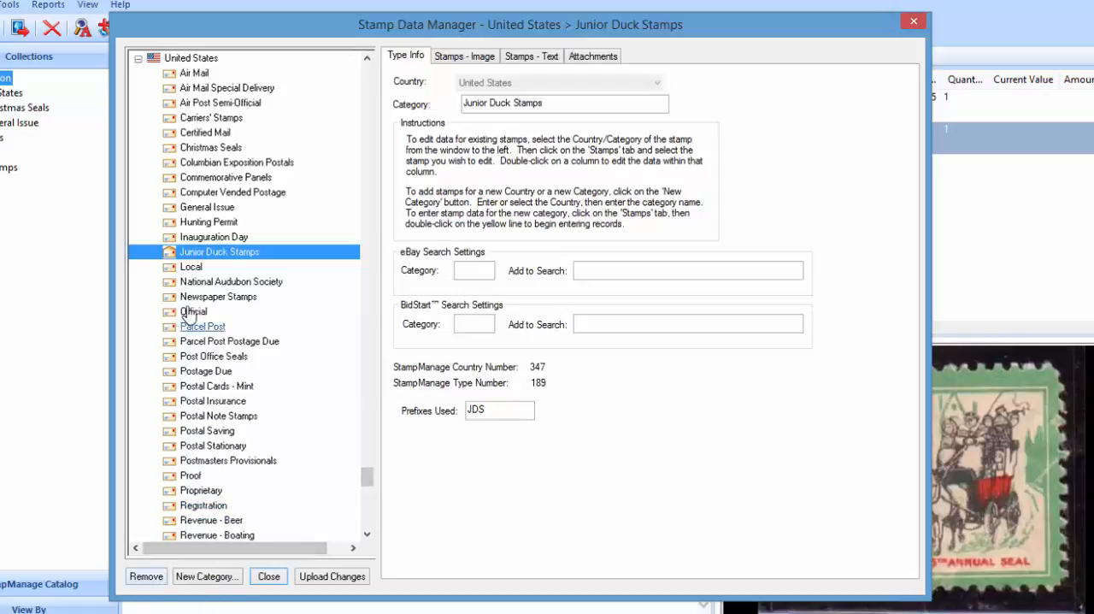
mouse_move(198, 505)
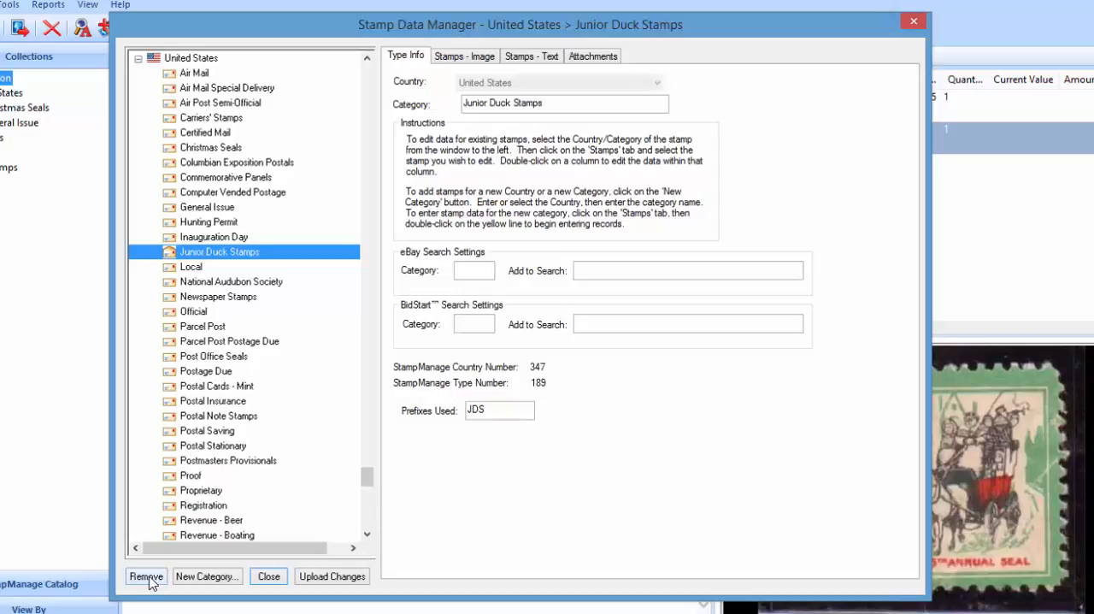
left_click(145, 576)
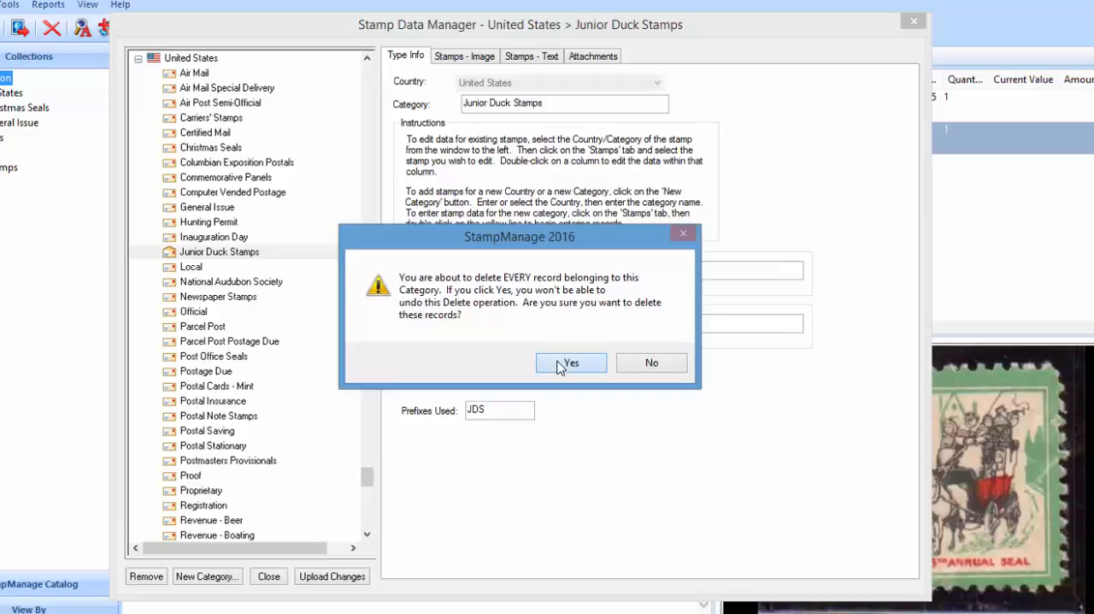
left_click(571, 363)
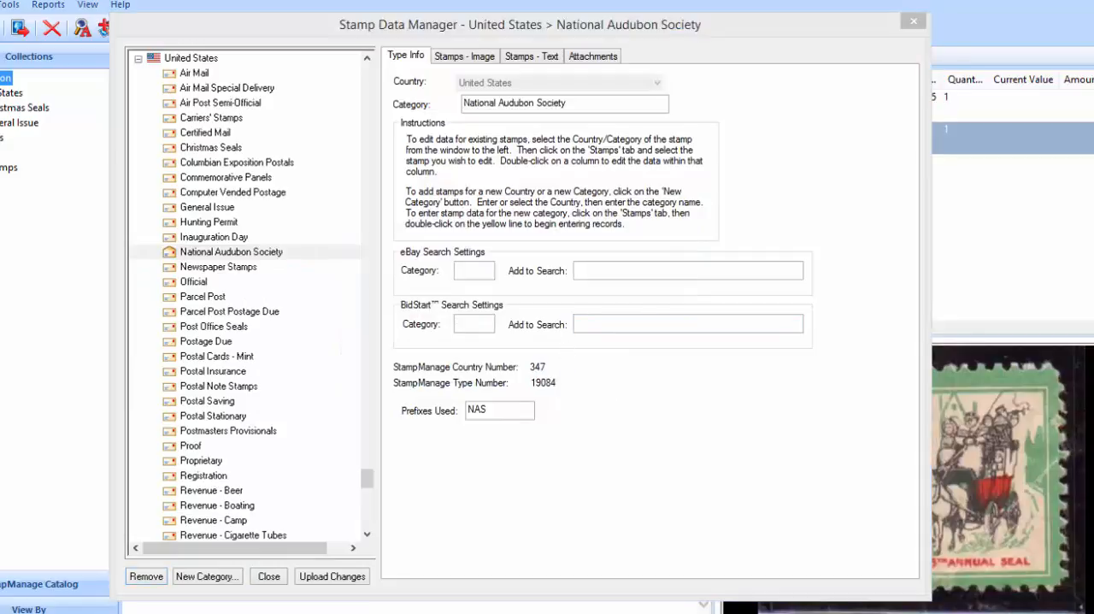
- Show the Computer Vended Postage stamp records as a table and select the 1CVP136 Cross record
left_click(213, 237)
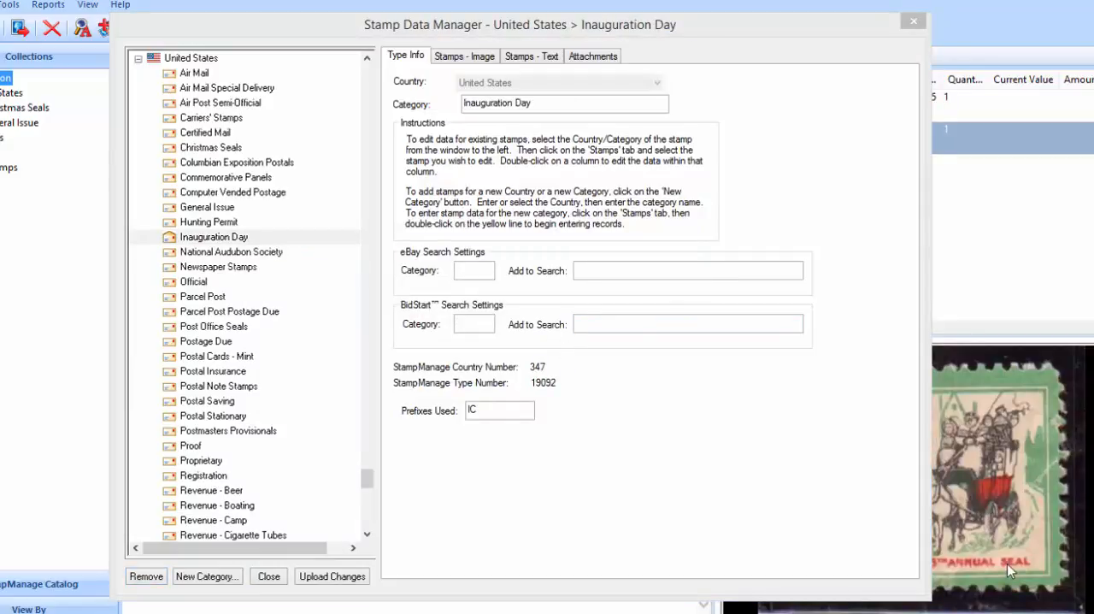
mouse_move(554, 340)
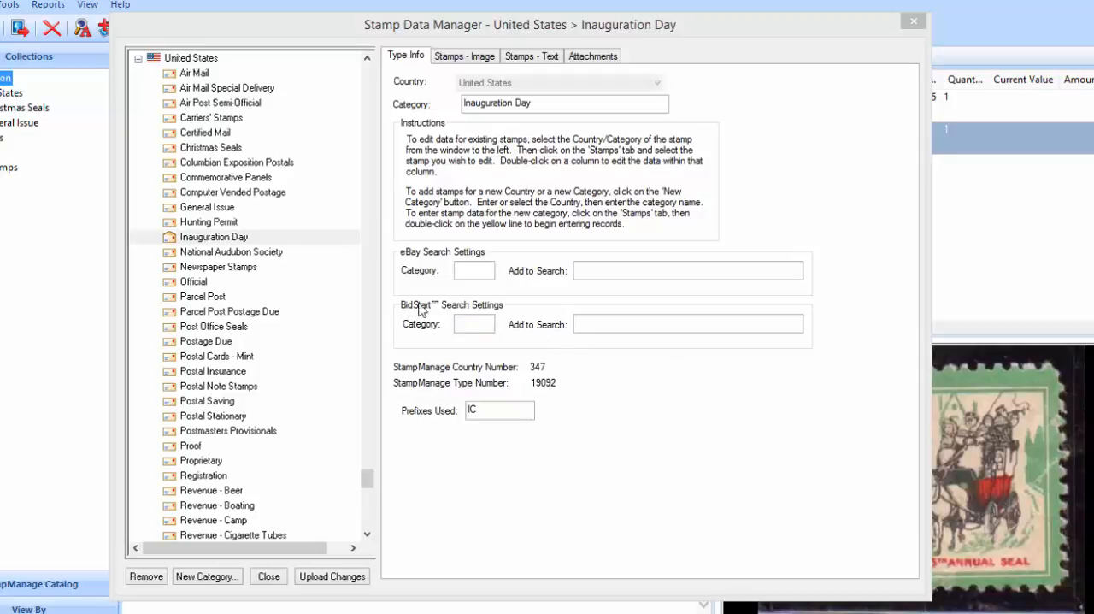
mouse_move(209, 222)
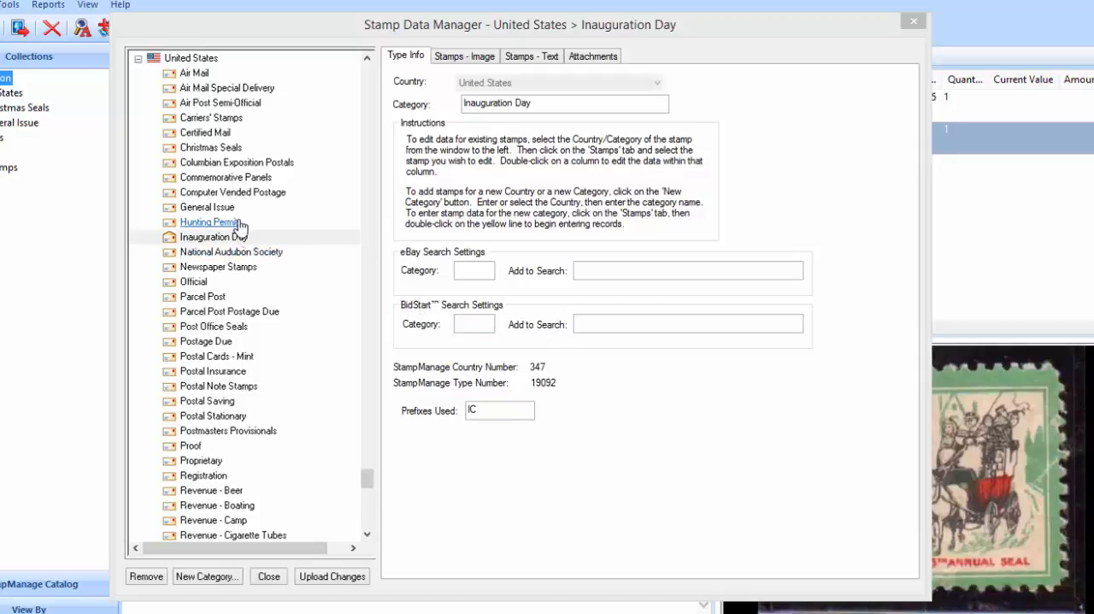
left_click(232, 191)
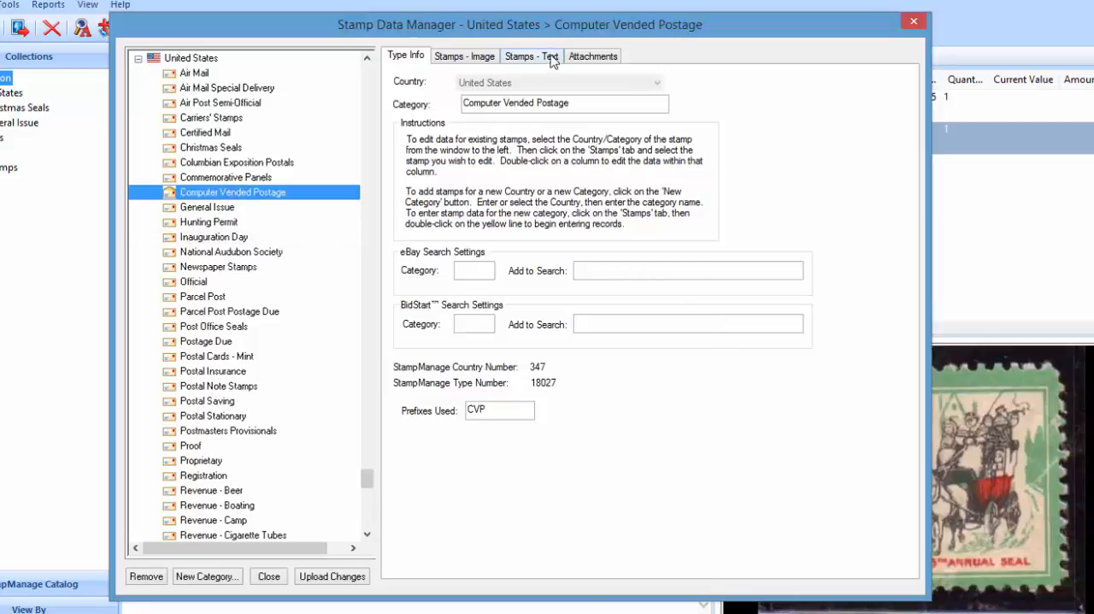
left_click(531, 56)
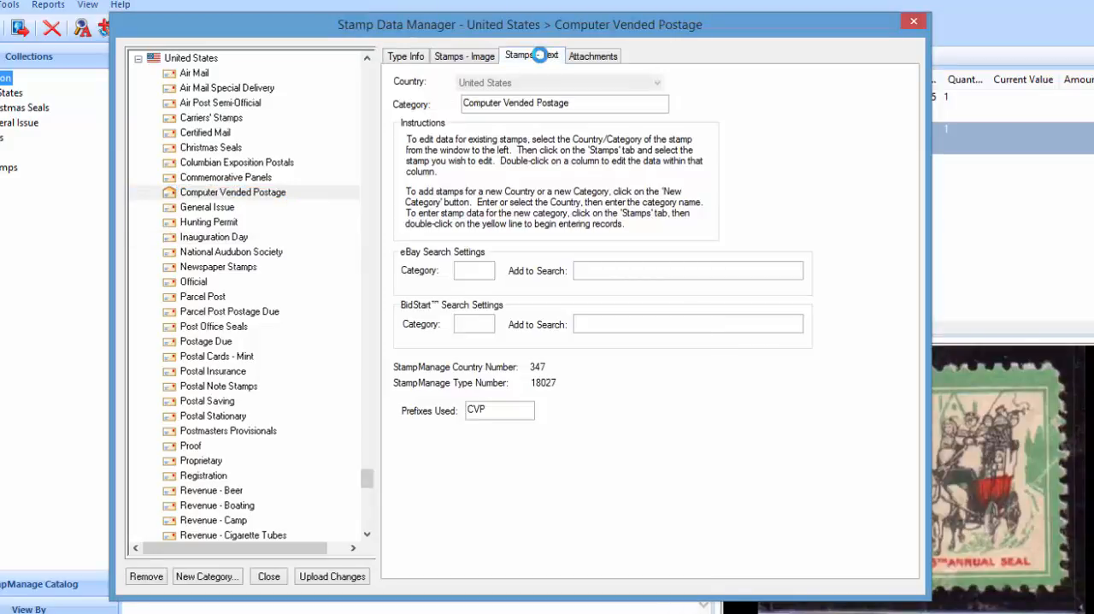
left_click(531, 55)
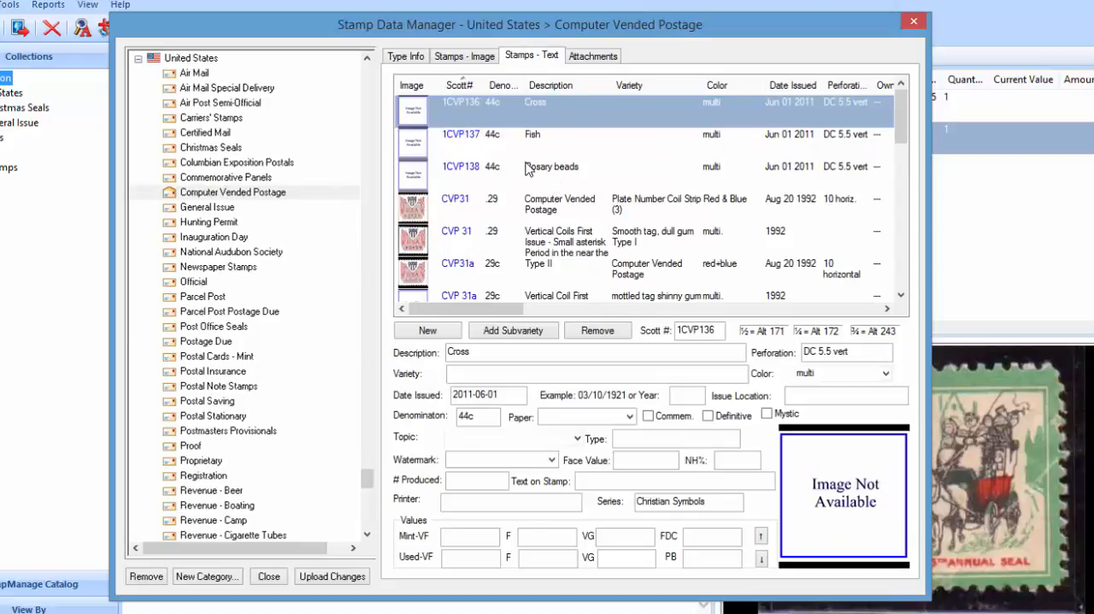
mouse_move(512, 151)
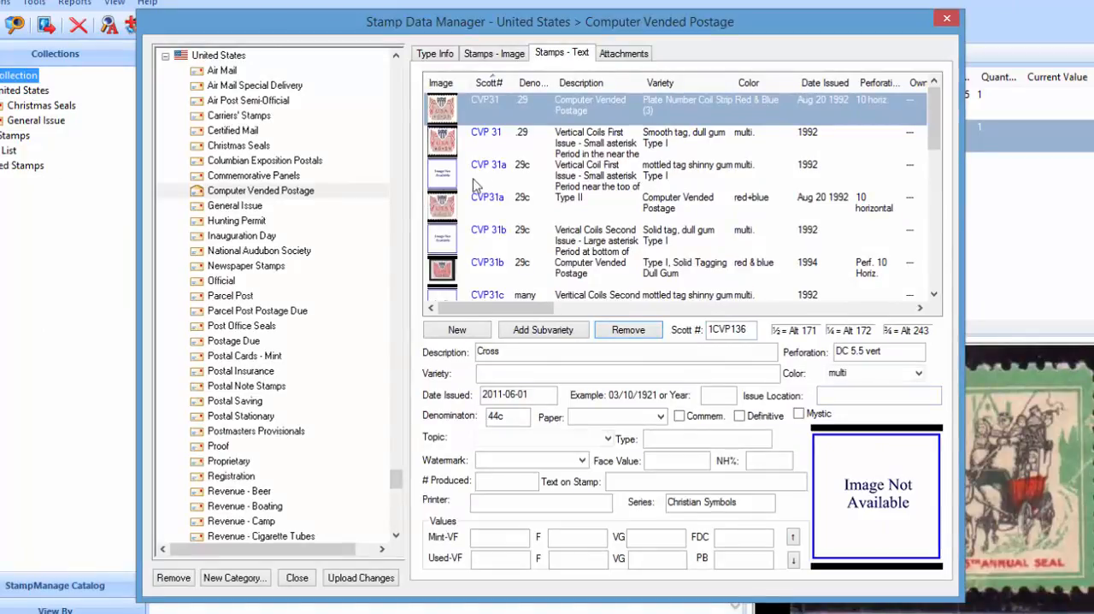
mouse_move(485, 177)
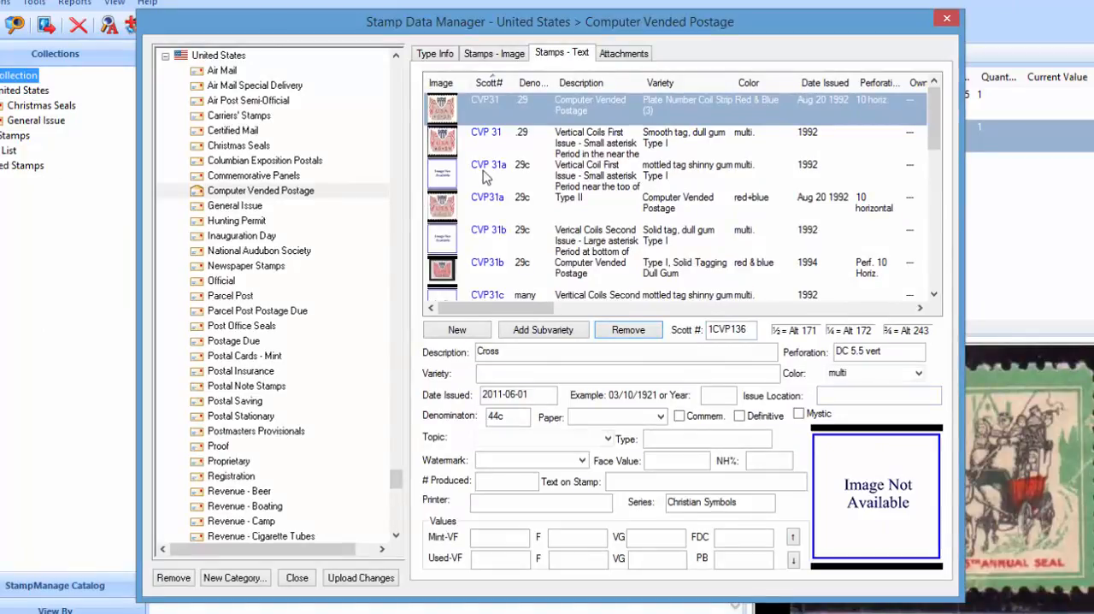
mouse_move(573, 237)
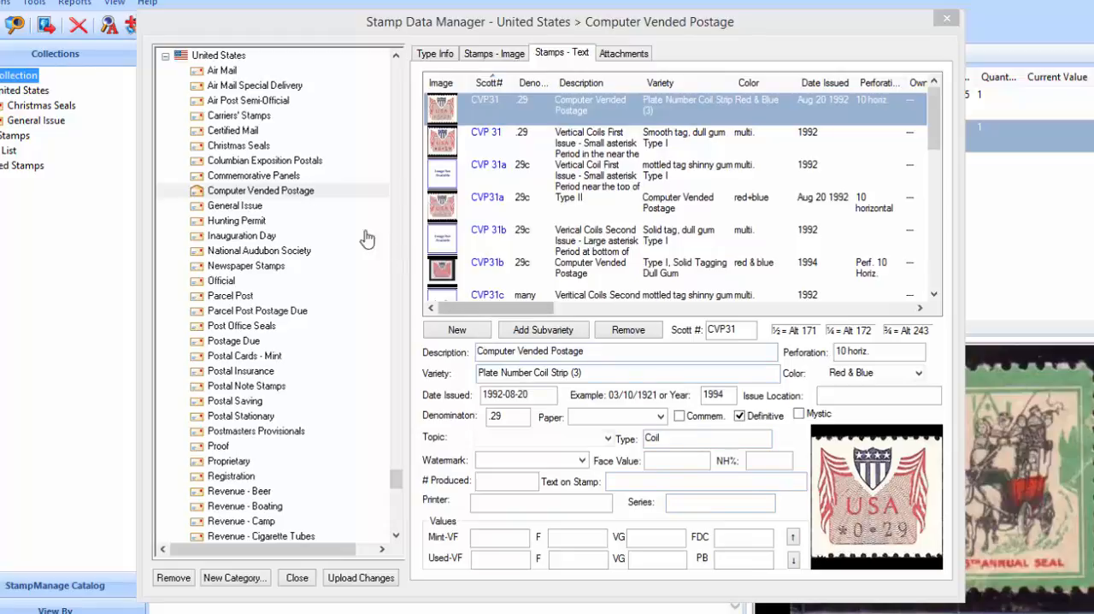
- Move the 4P4 Washington, George plate proof from General Issue into Proof and verify it
left_click(234, 205)
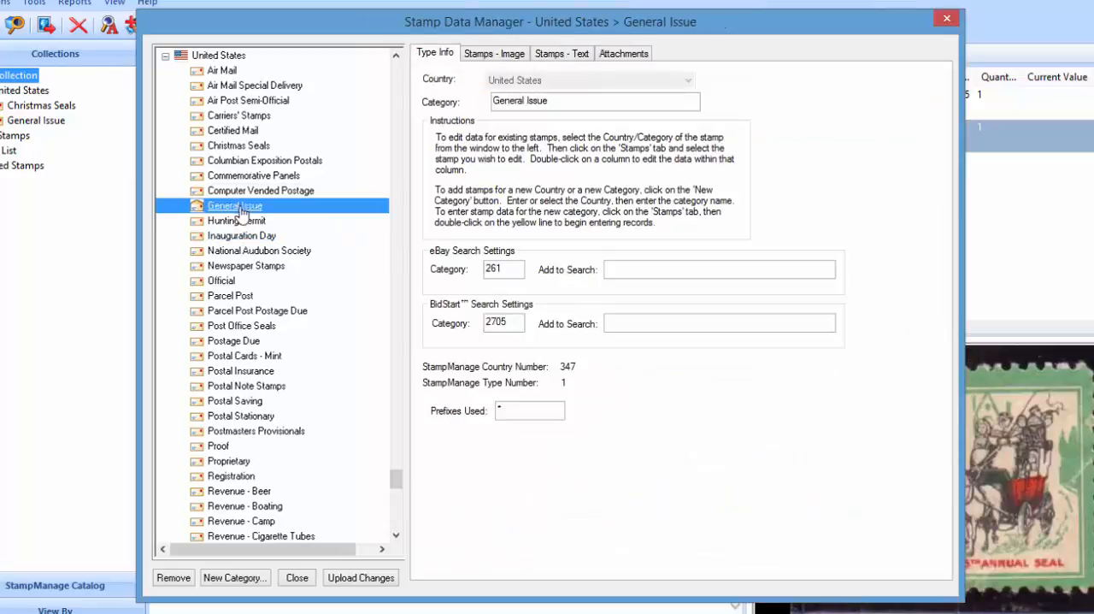
left_click(560, 53)
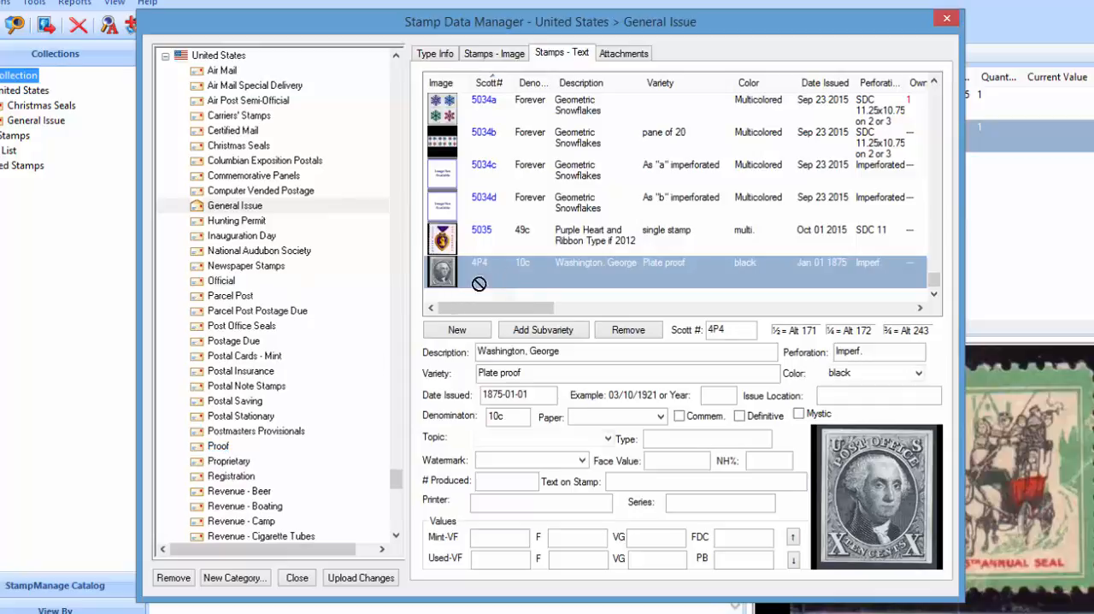
left_click(218, 445)
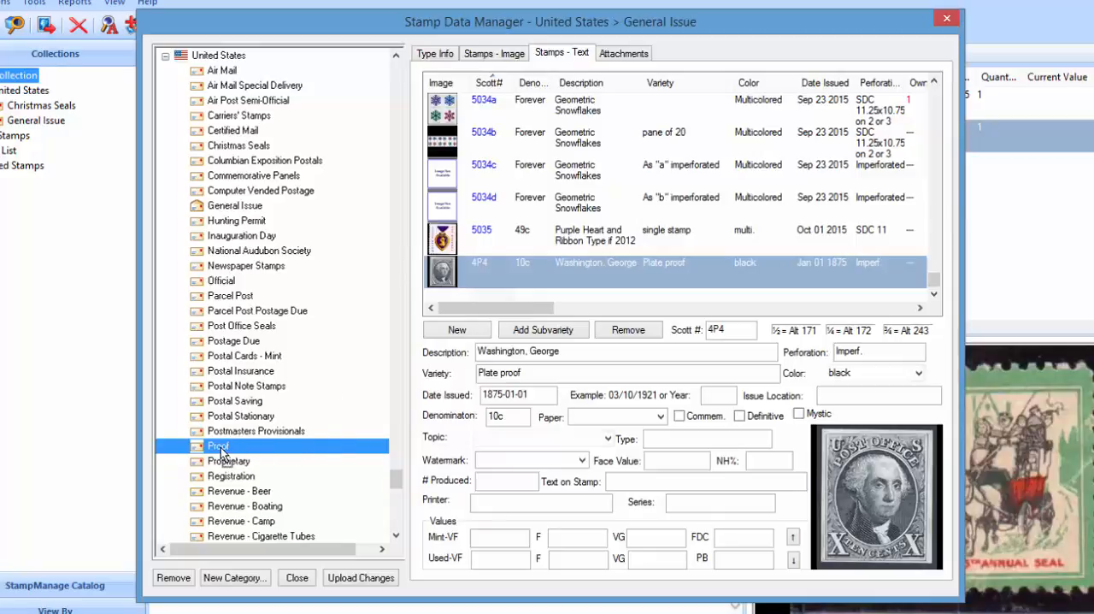
left_click(434, 53)
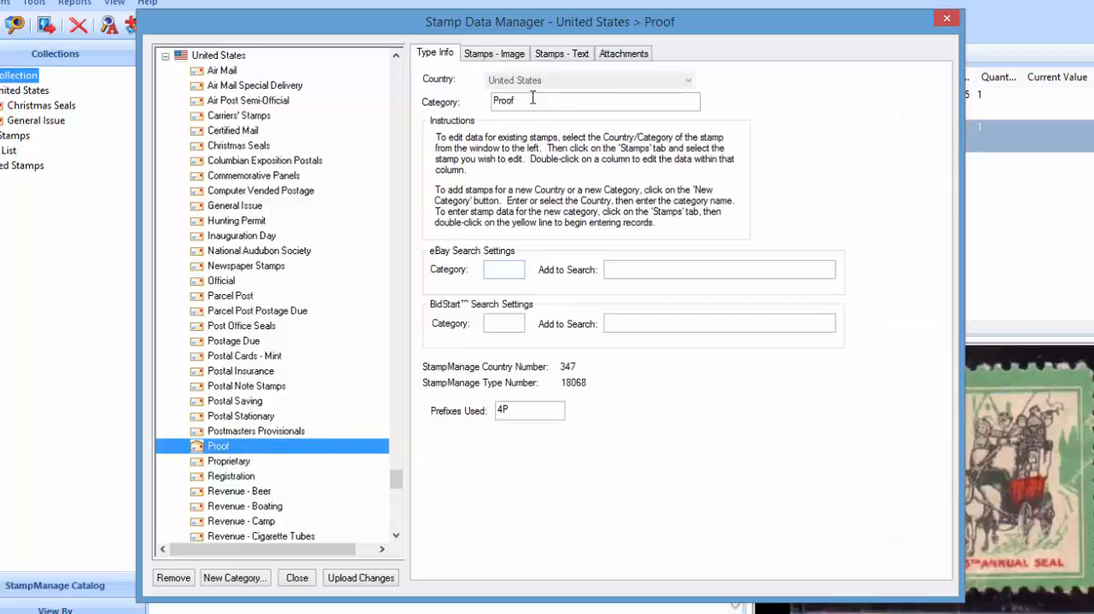
left_click(560, 53)
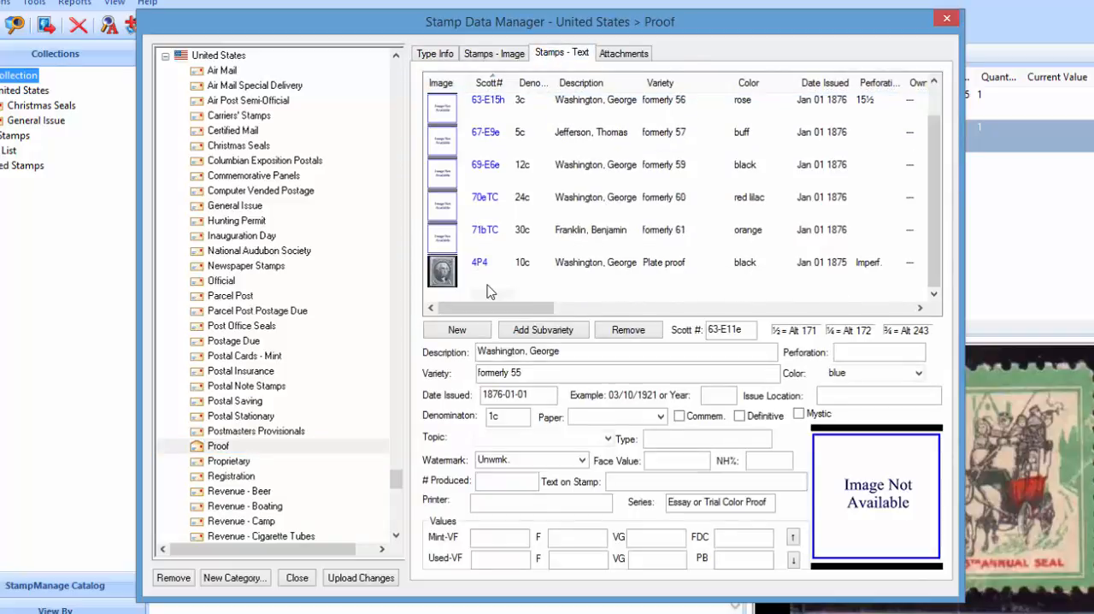
left_click(479, 263)
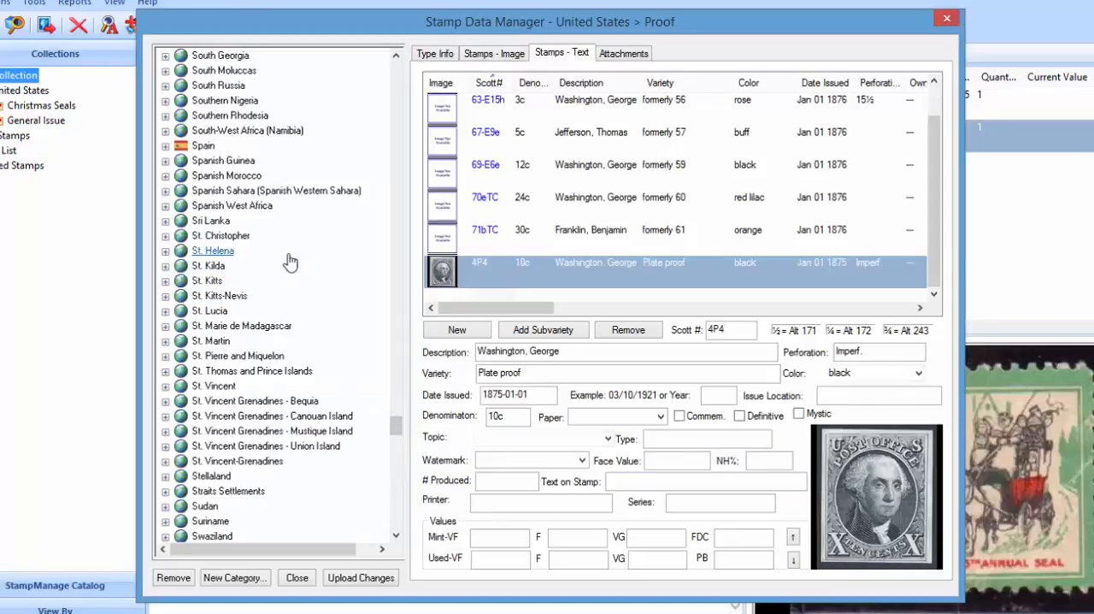
- Delete Sri Lanka and all its records from the country list, then select St. Kitts
left_click(210, 220)
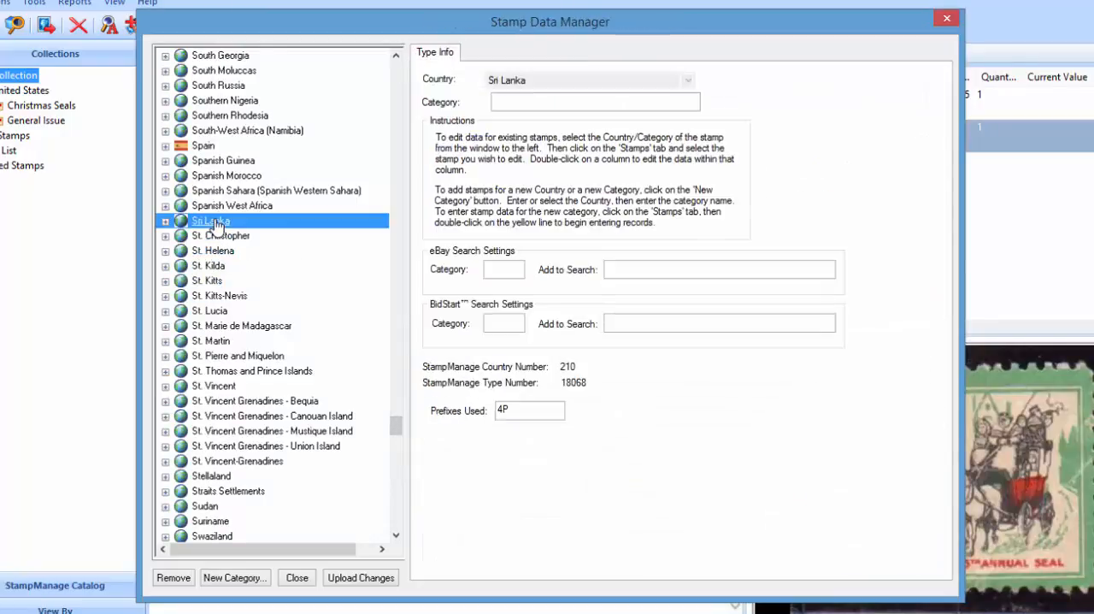
left_click(174, 577)
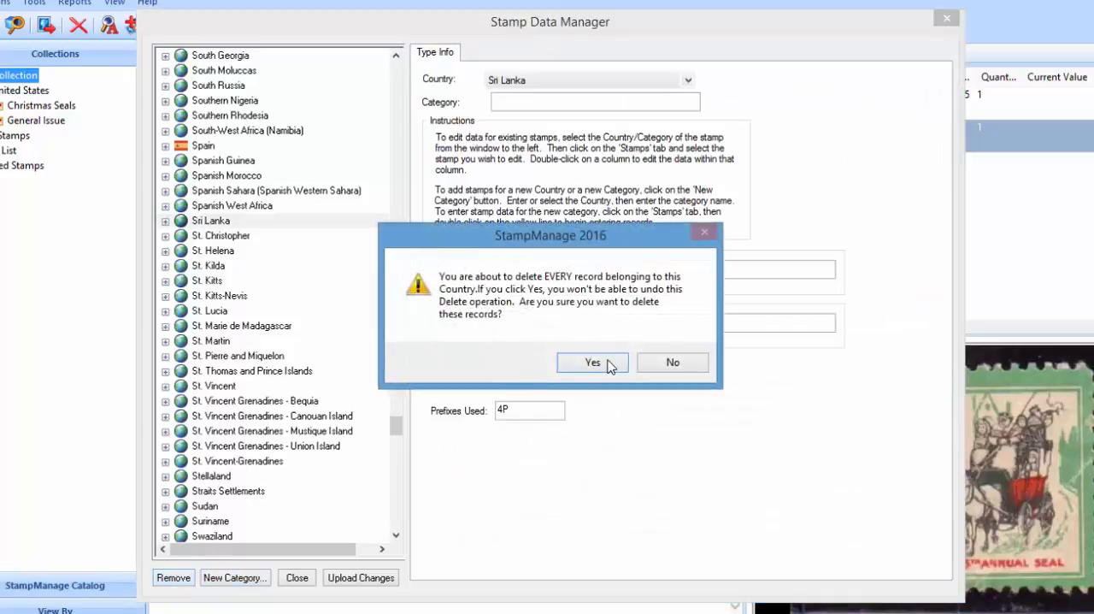
left_click(593, 361)
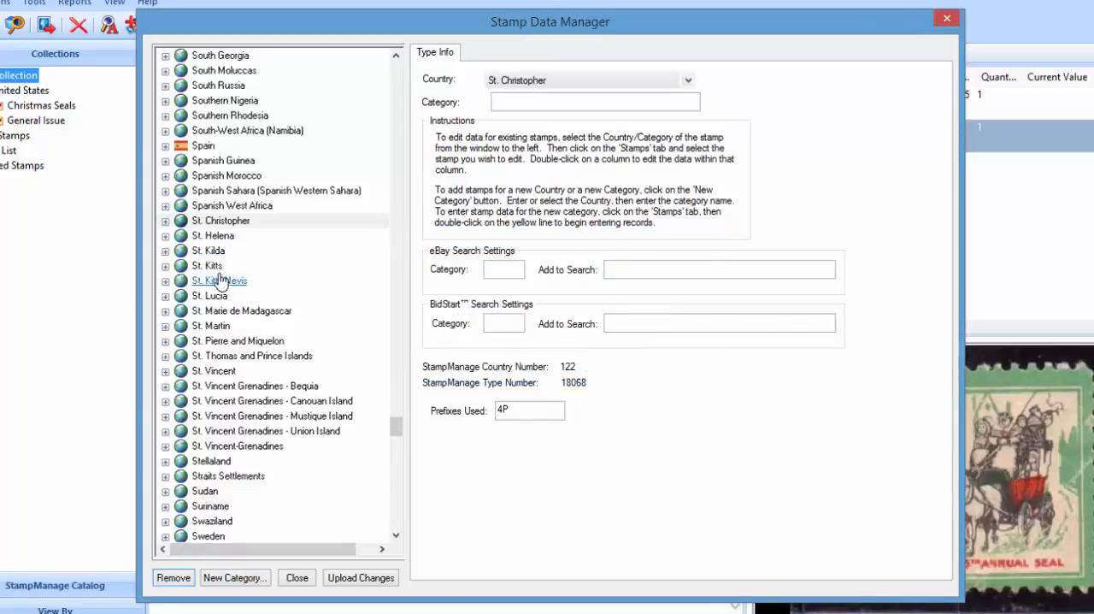
left_click(173, 576)
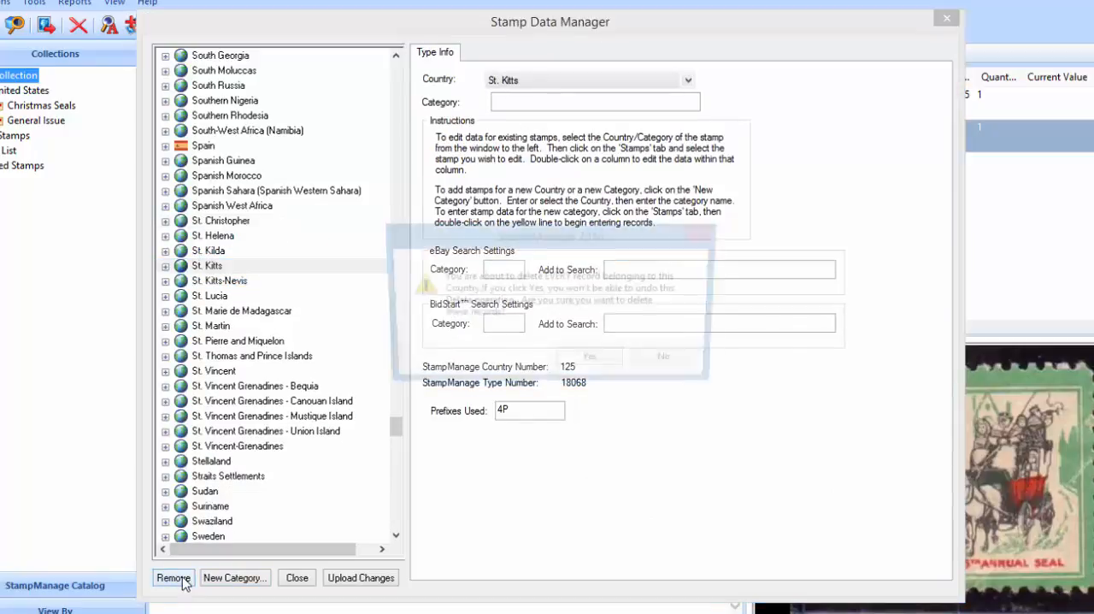